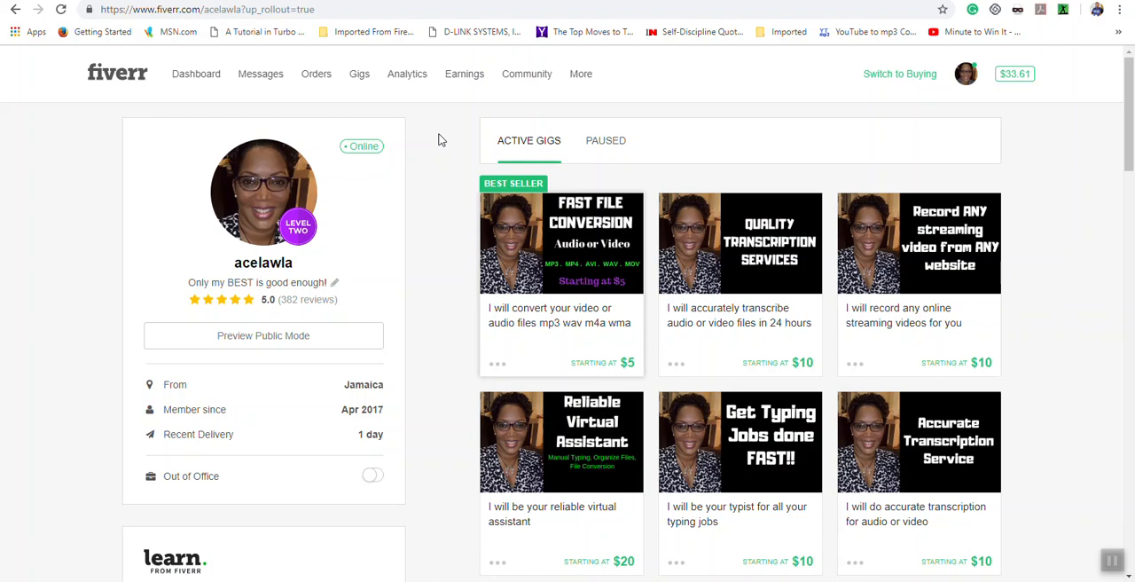
mouse_move(527, 74)
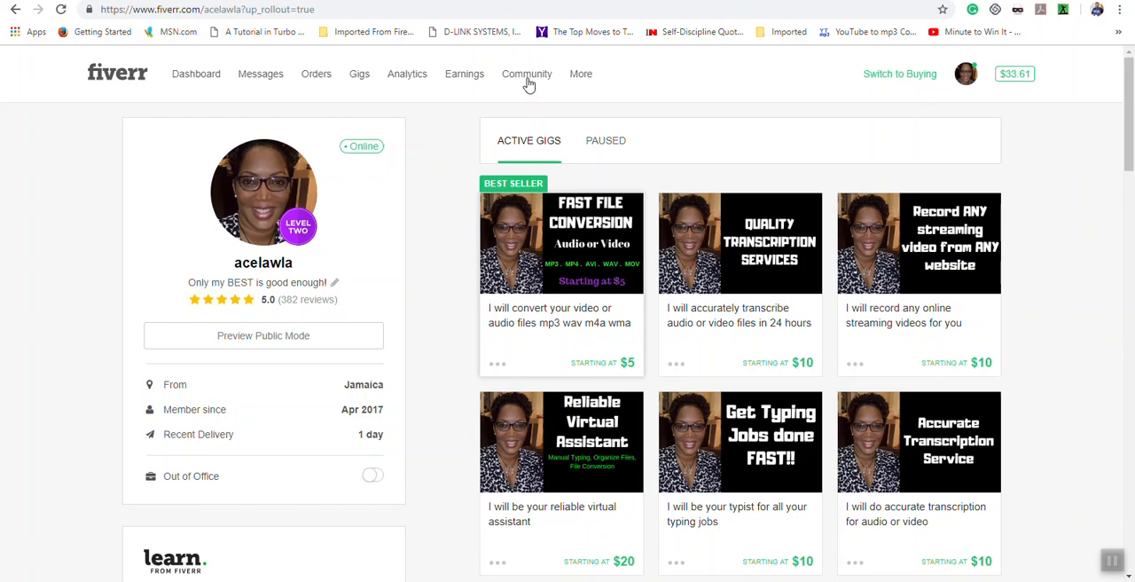
Step: Reveal the Community menu listing Events, Blog, Forum and Podcast
left_click(527, 75)
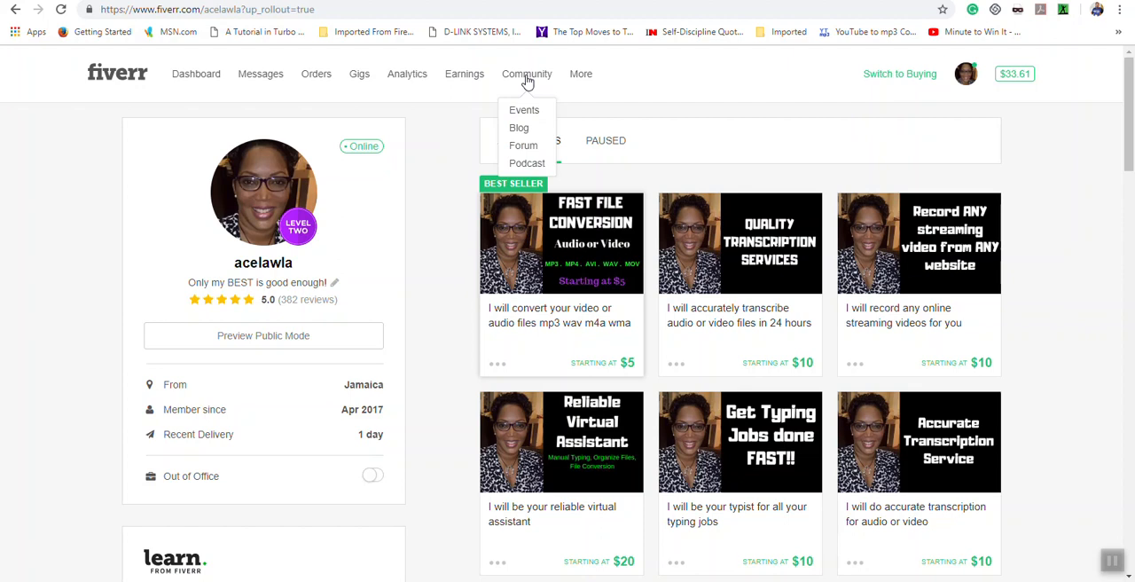
mouse_move(525, 110)
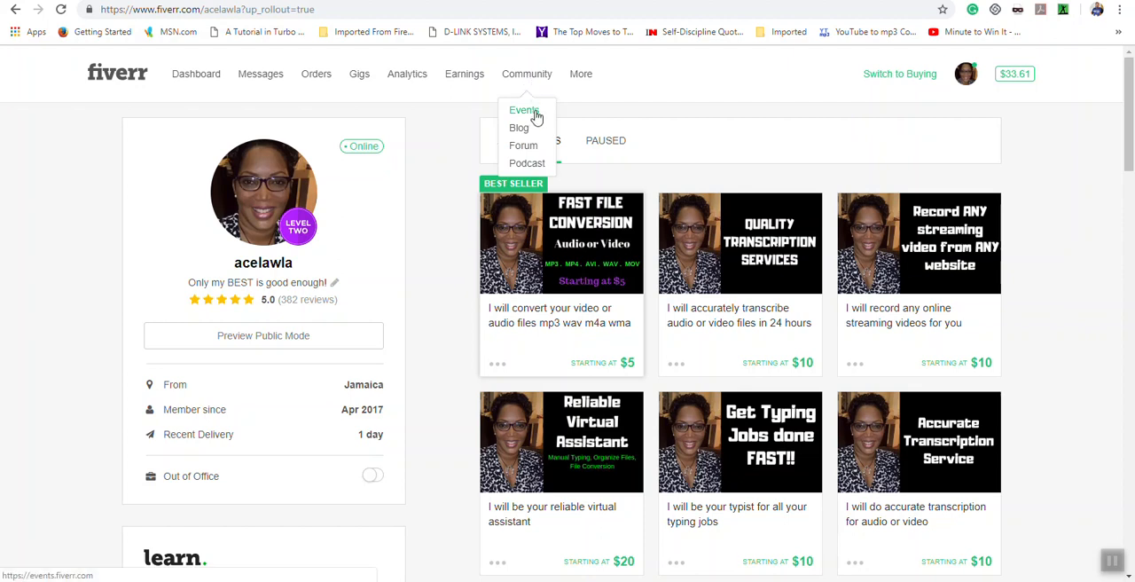
mouse_move(523, 145)
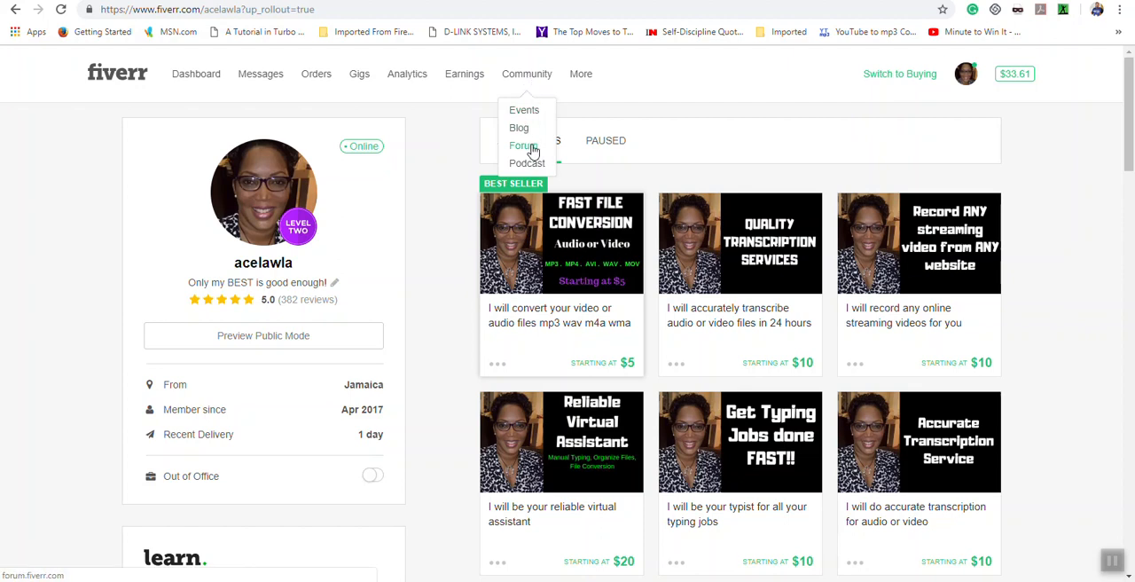
mouse_move(527, 164)
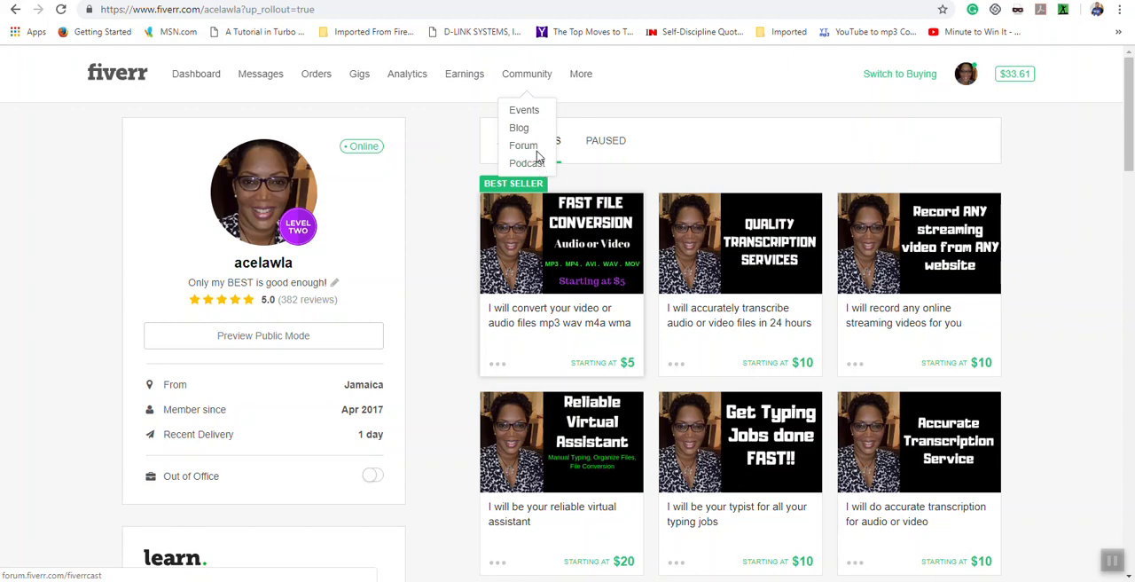
mouse_move(524, 145)
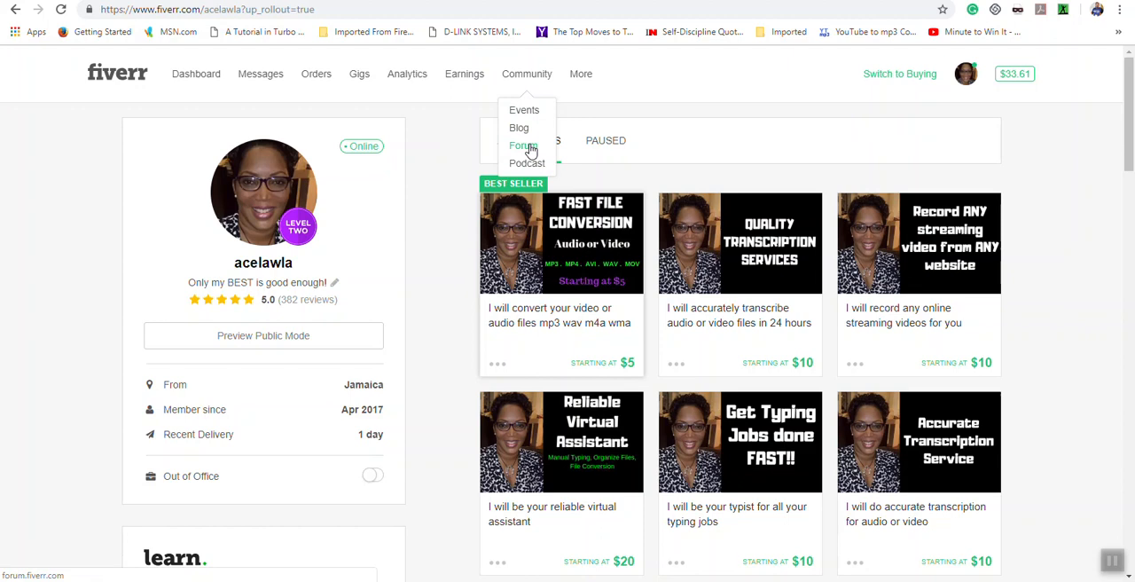
Step: Go to the Fiverr Forum home and expand its navigation menu of categories
left_click(522, 146)
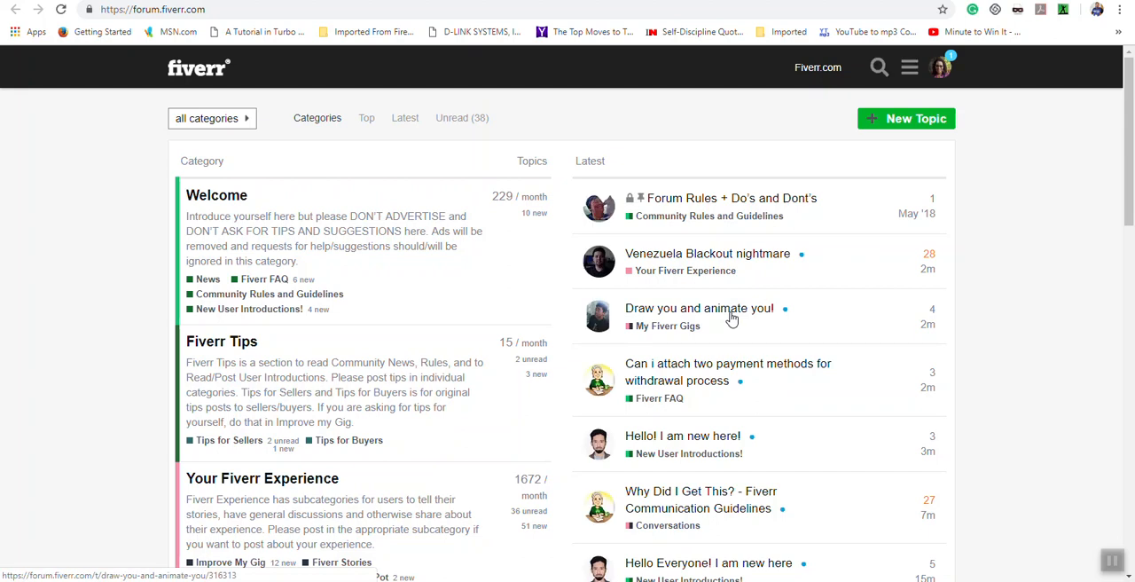
mouse_move(1059, 243)
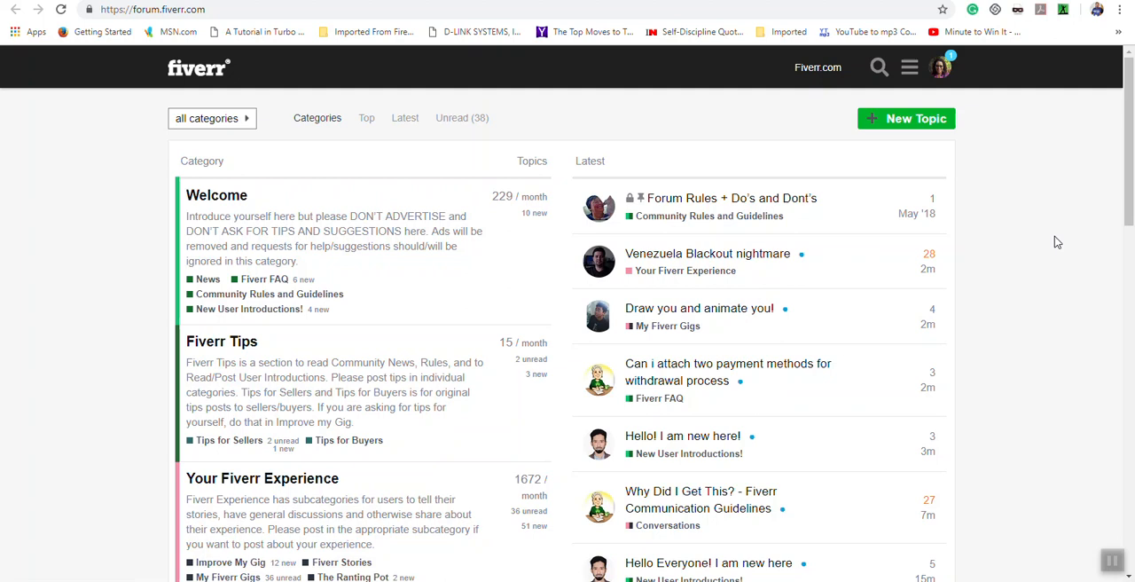
mouse_move(880, 68)
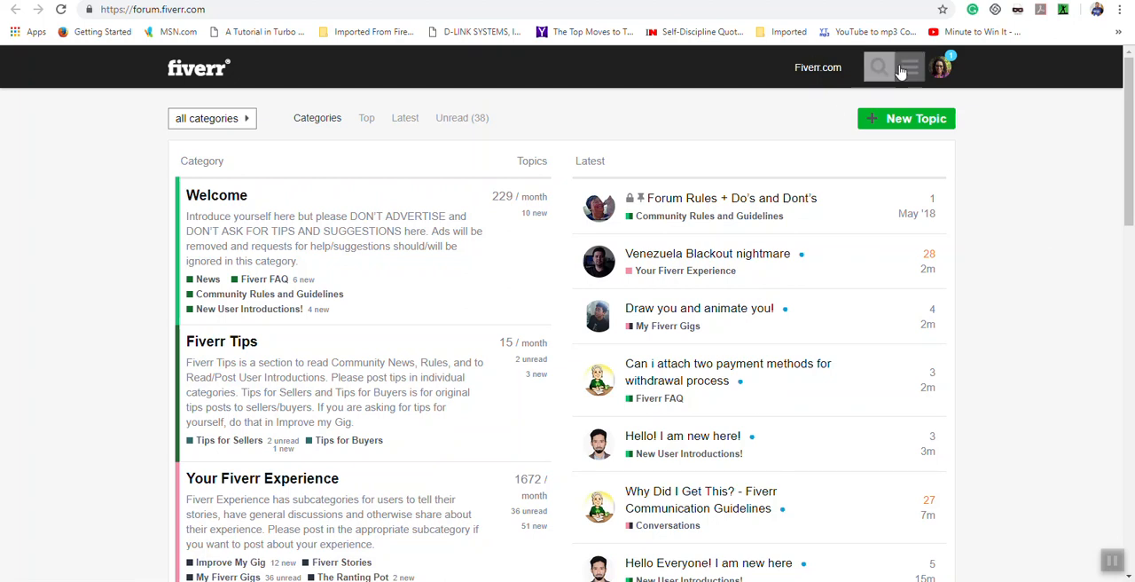
mouse_move(908, 67)
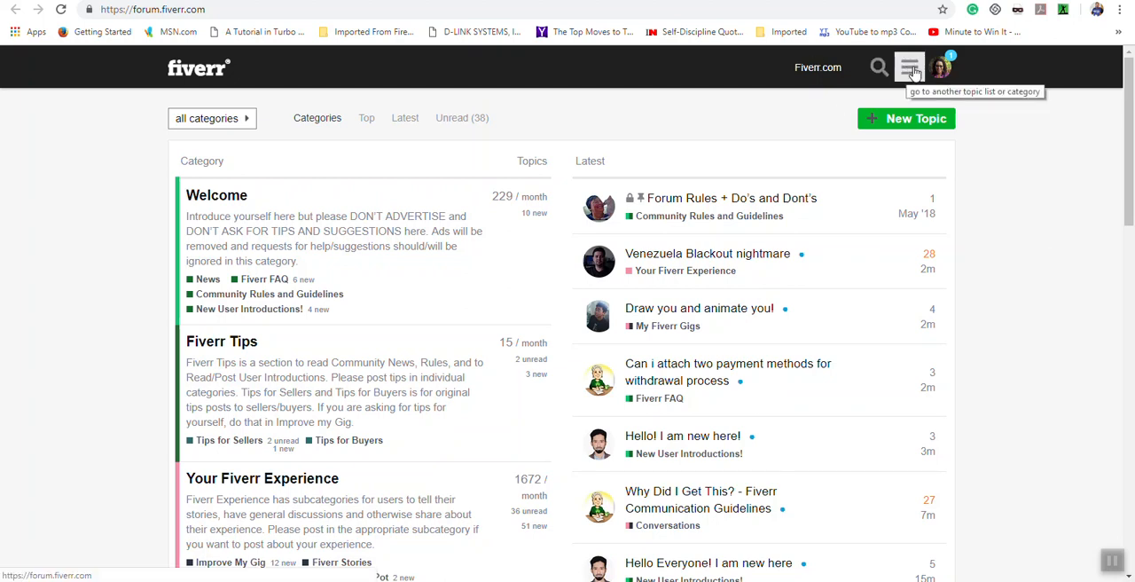
left_click(908, 68)
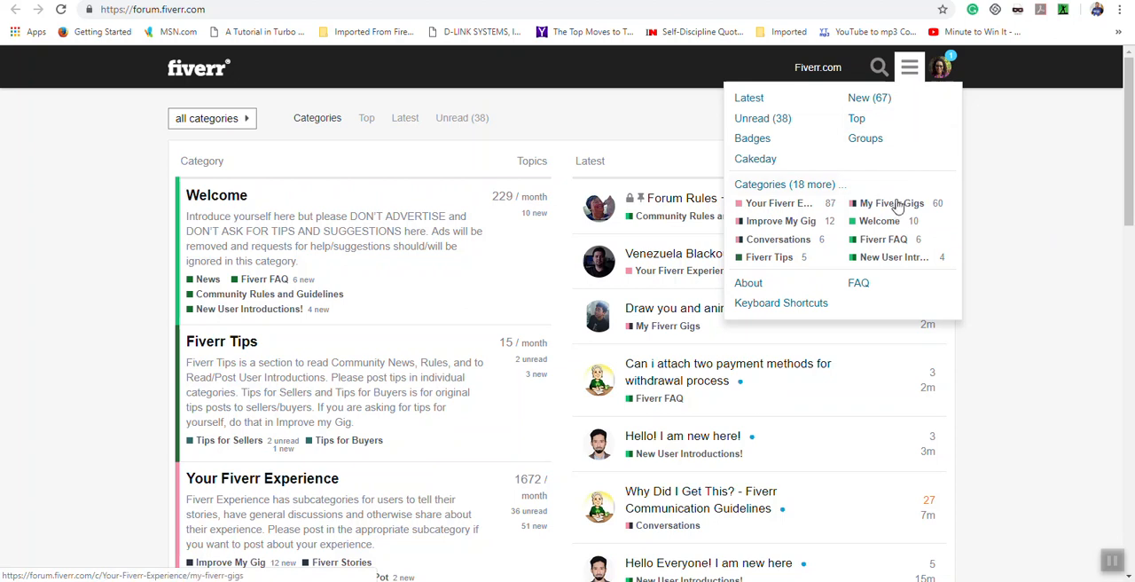
mouse_move(891, 202)
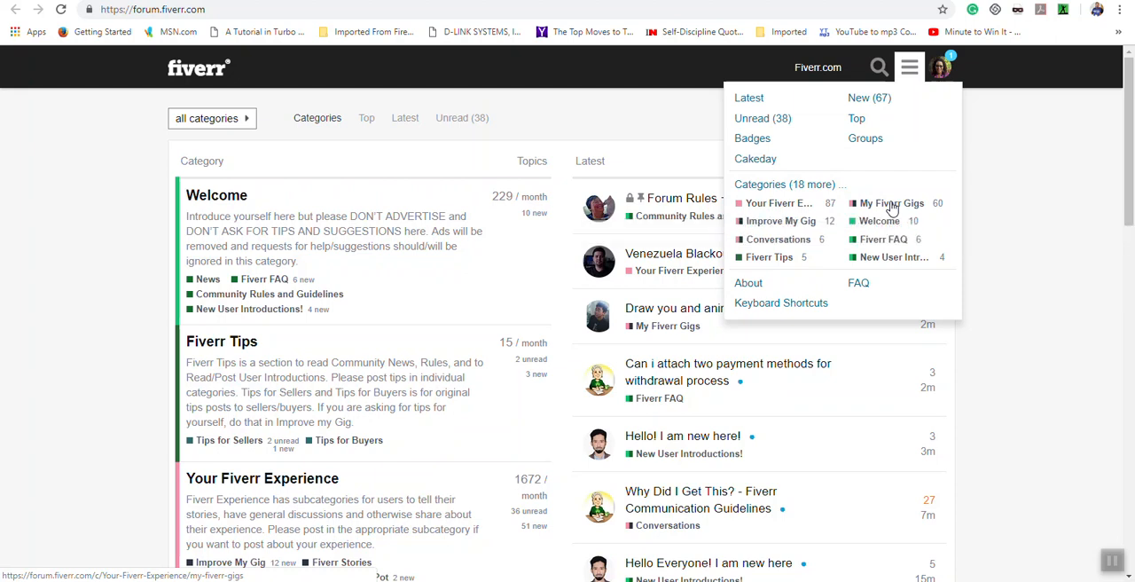
Step: Open the My Fiverr Gigs category to see its topics with replies, views and activity
left_click(890, 203)
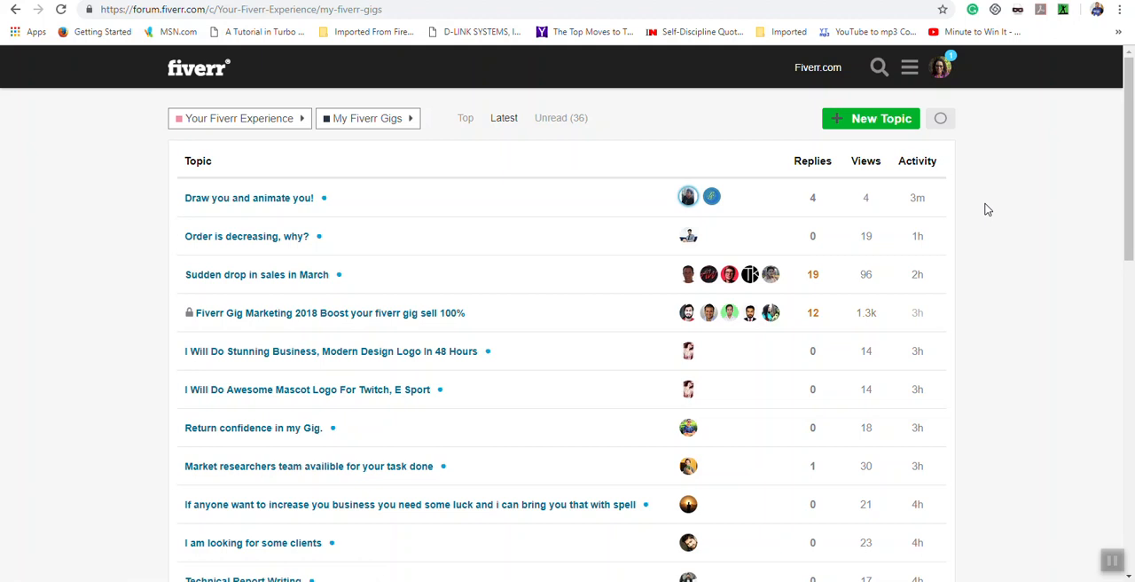
mouse_move(452, 280)
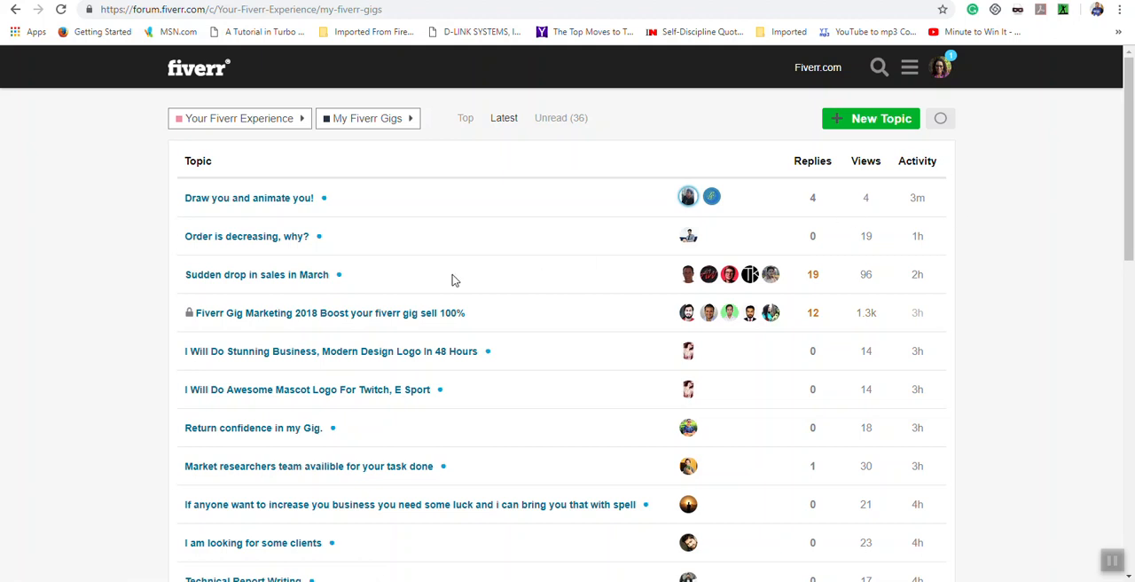
mouse_move(123, 296)
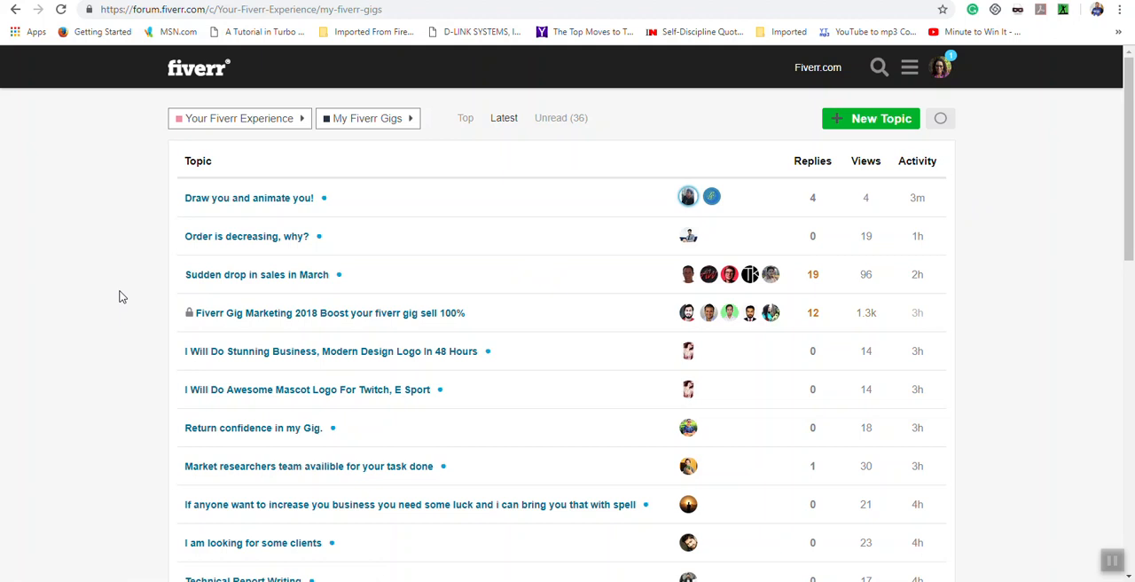
mouse_move(153, 241)
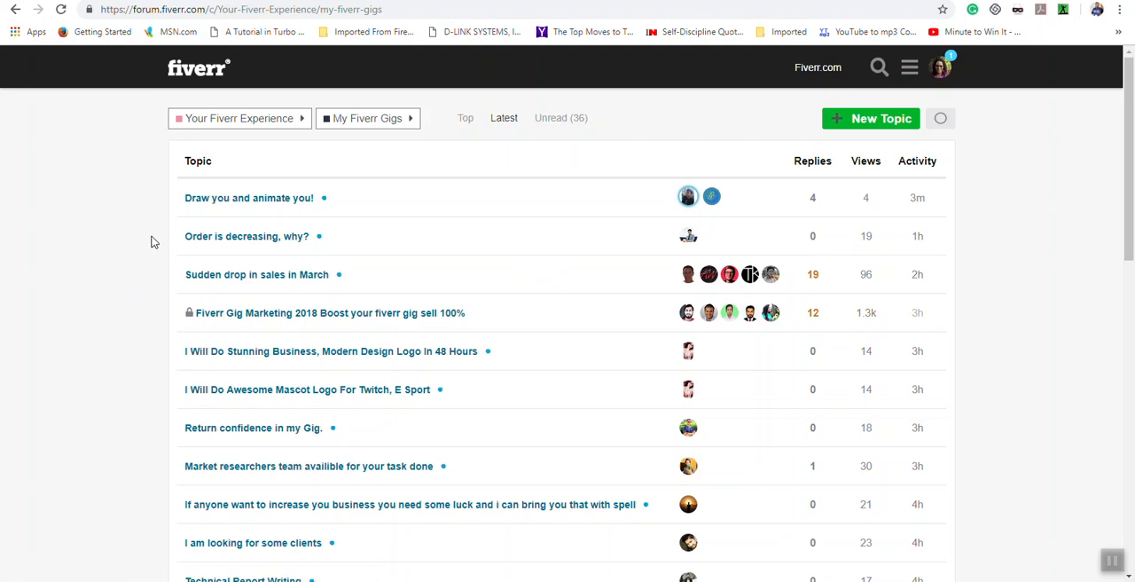
mouse_move(897, 167)
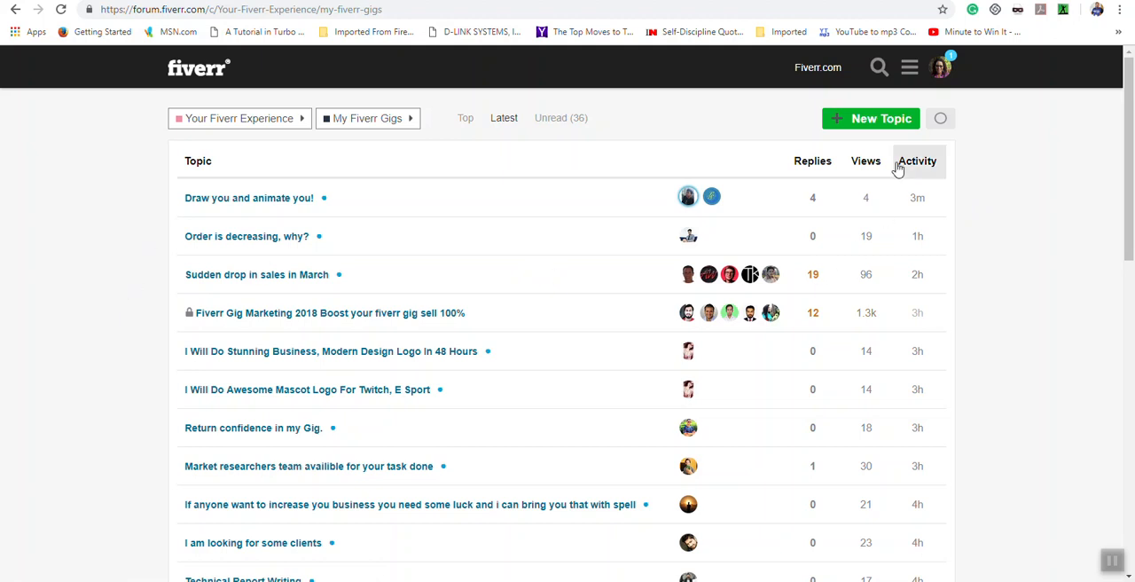
Step: Start a new topic in My Fiverr Gigs, then cancel the draft unposted
left_click(871, 117)
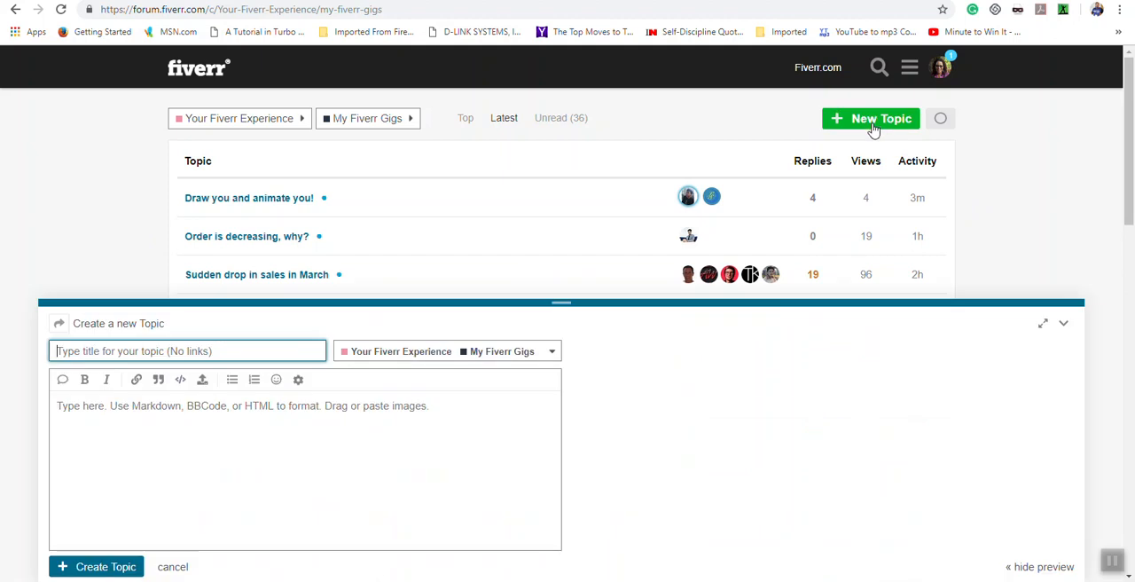
mouse_move(351, 443)
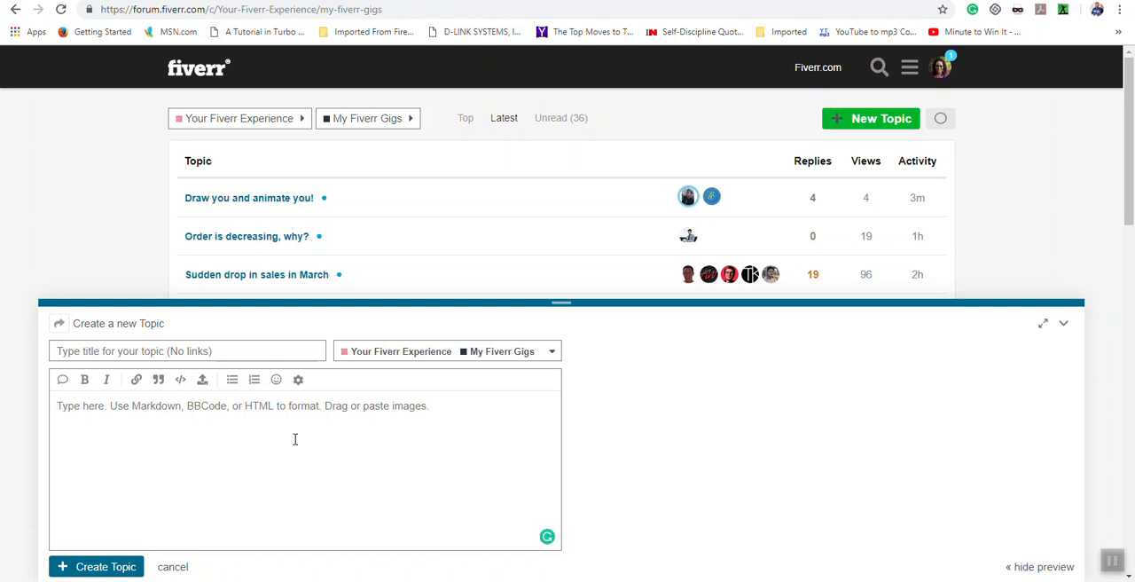
mouse_move(206, 479)
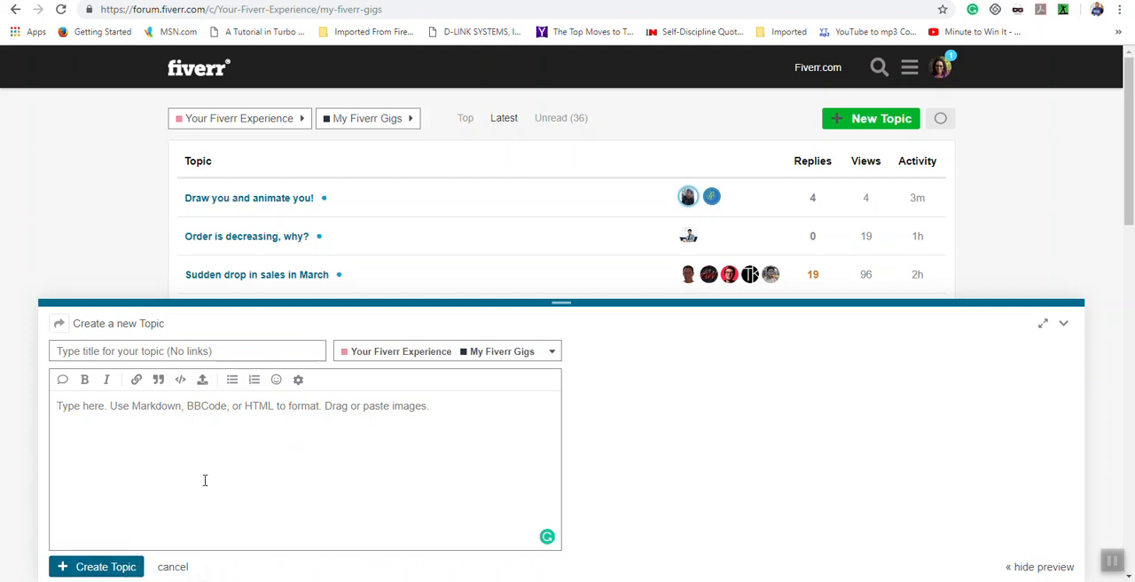
mouse_move(404, 417)
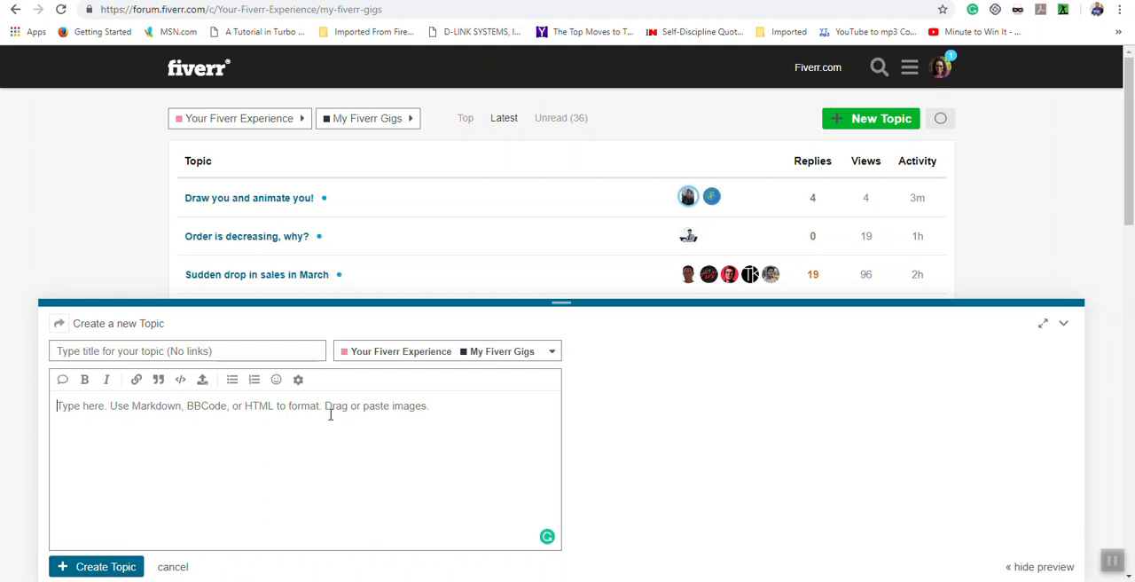
mouse_move(259, 431)
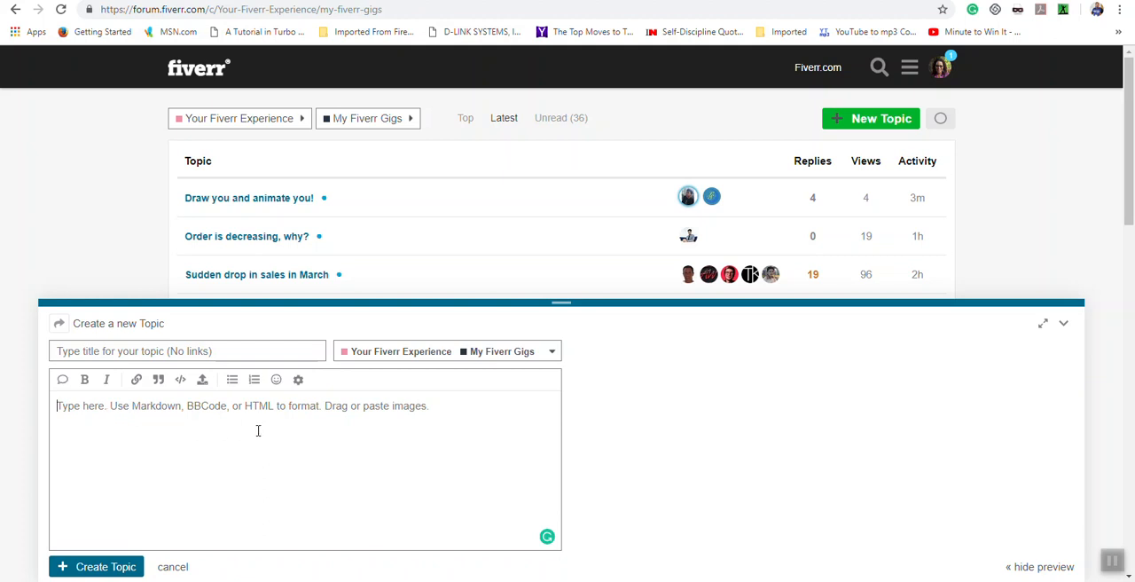
mouse_move(387, 422)
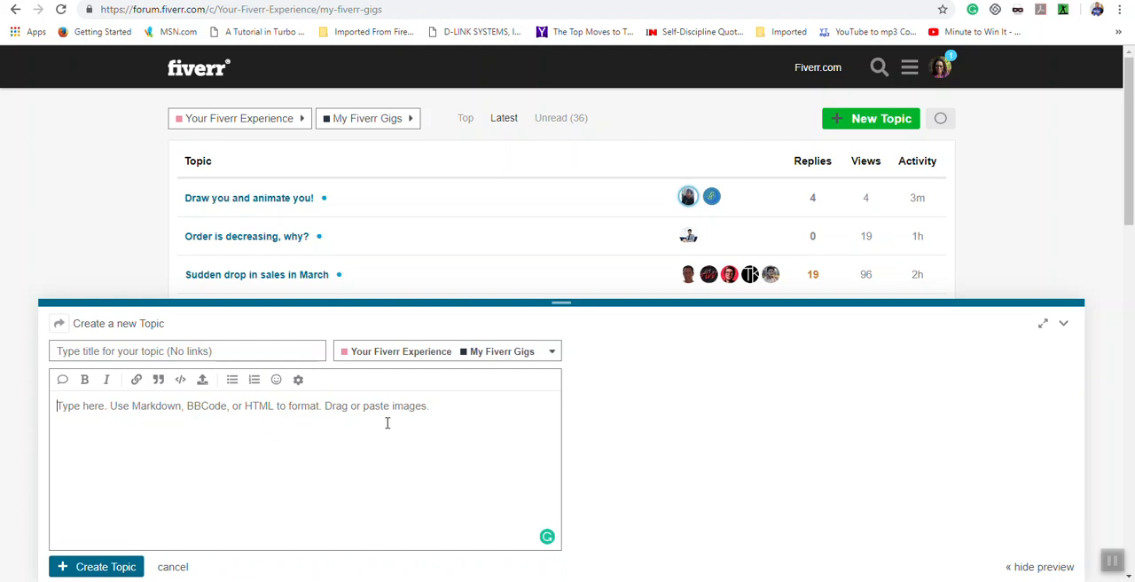
mouse_move(968, 348)
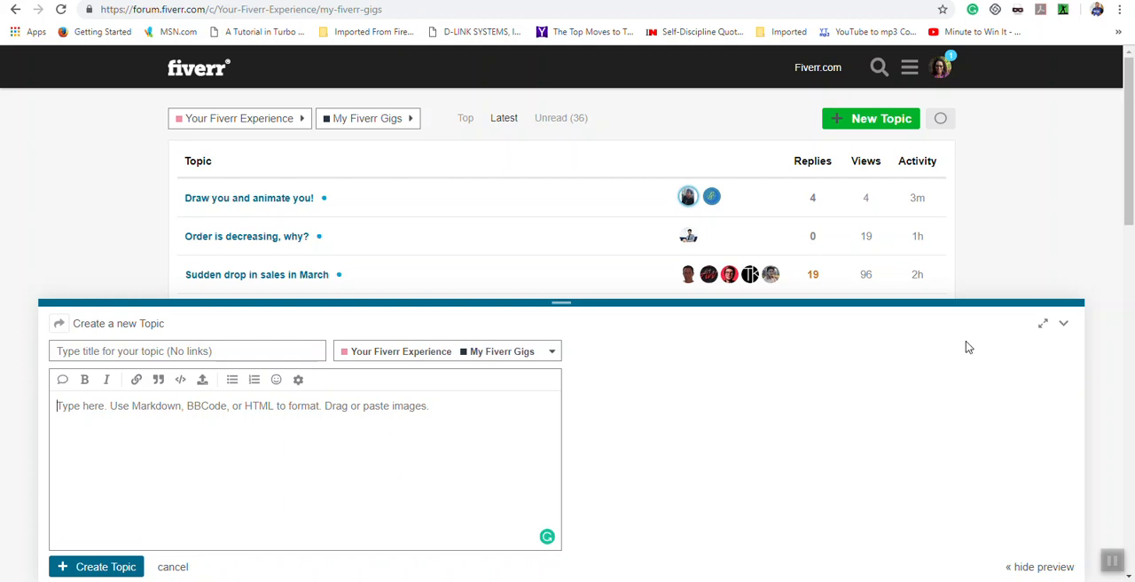
mouse_move(170, 571)
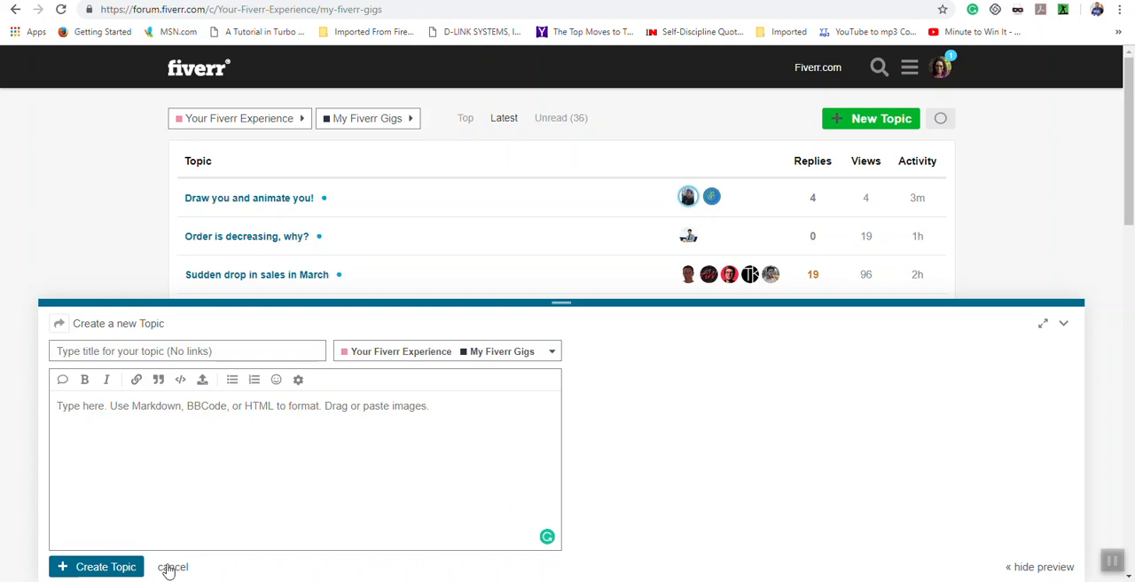
left_click(174, 568)
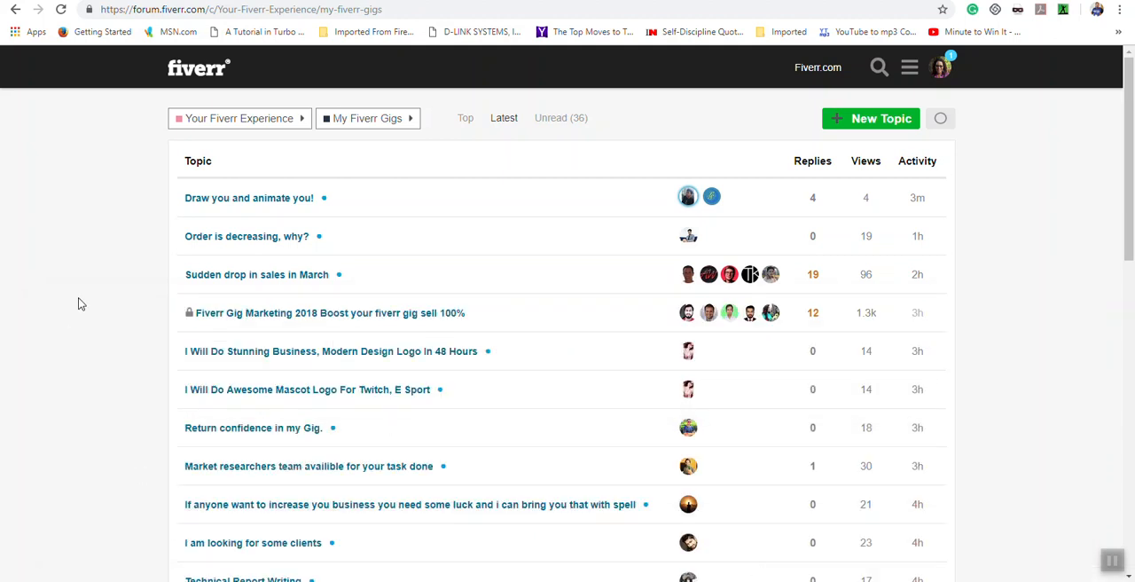
Step: Return to the forum home and open the Forum Rules + Do's and Dont's topic
left_click(908, 67)
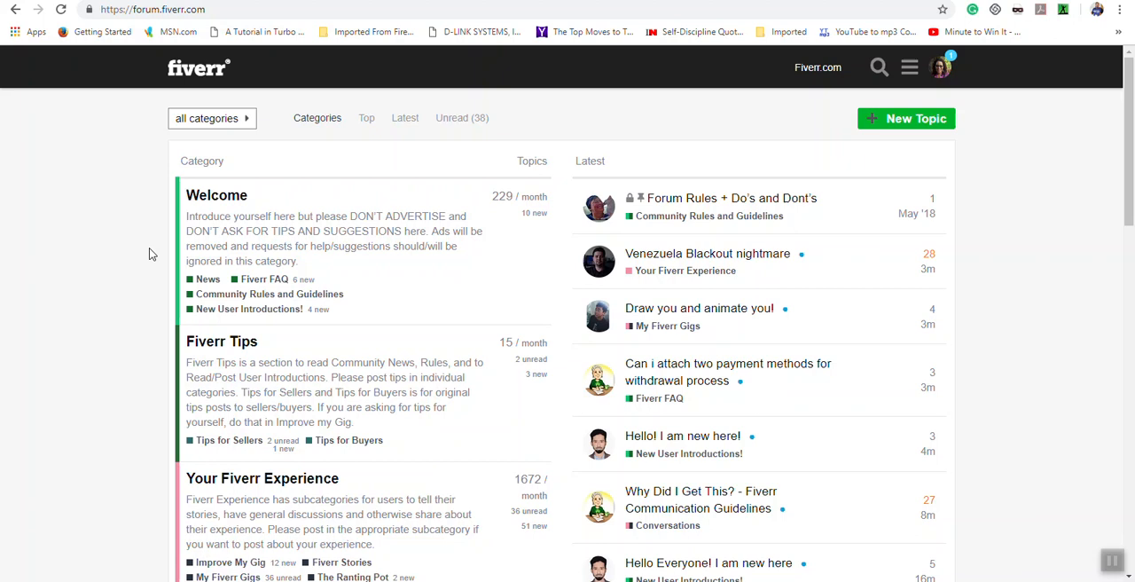
mouse_move(832, 209)
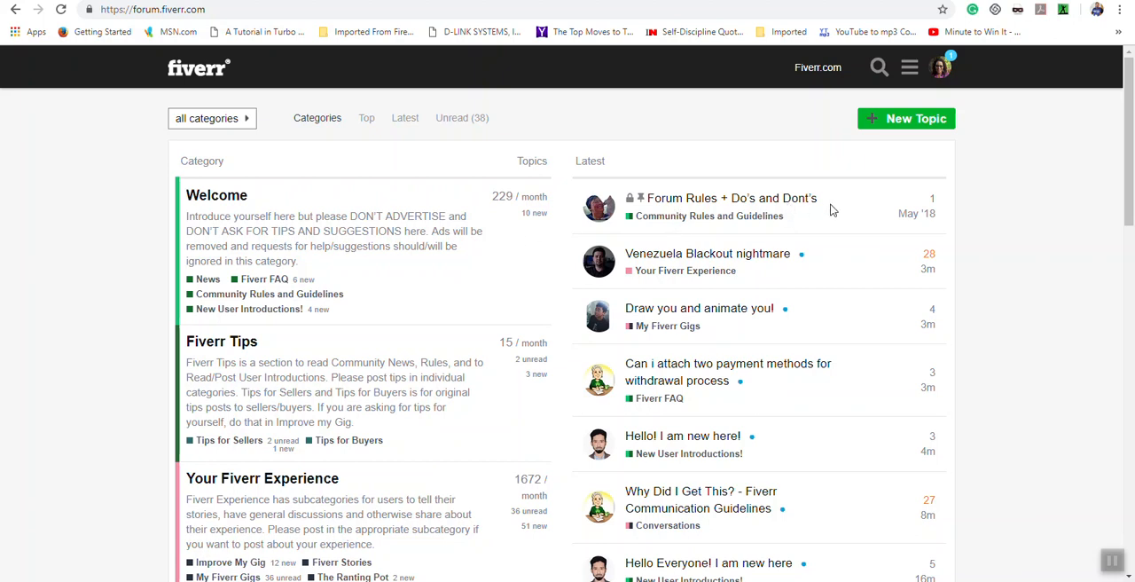
mouse_move(683, 198)
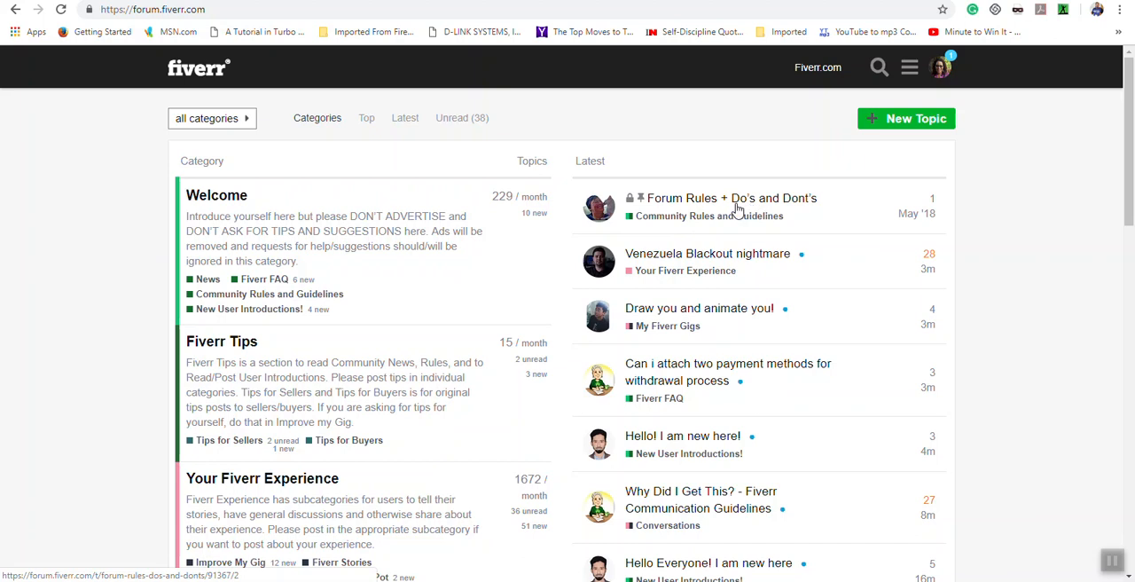
left_click(729, 199)
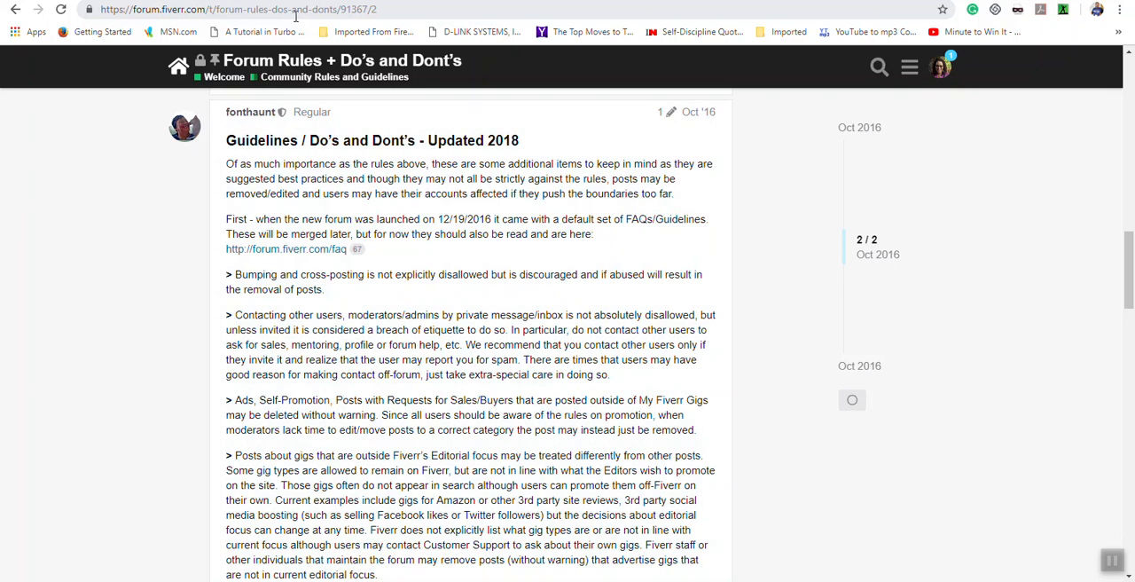
mouse_move(456, 199)
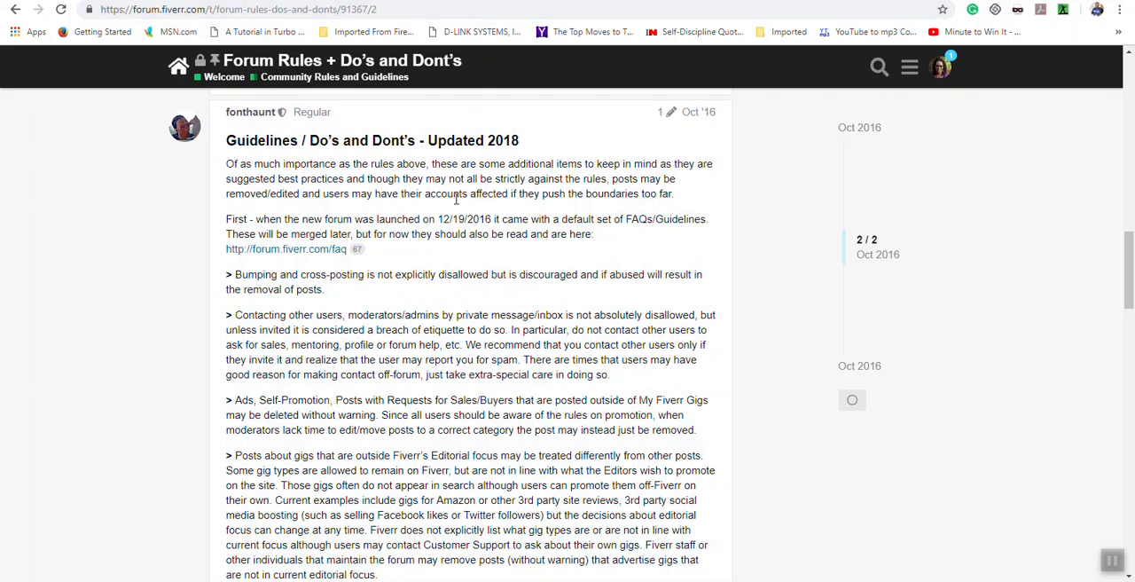
mouse_move(521, 149)
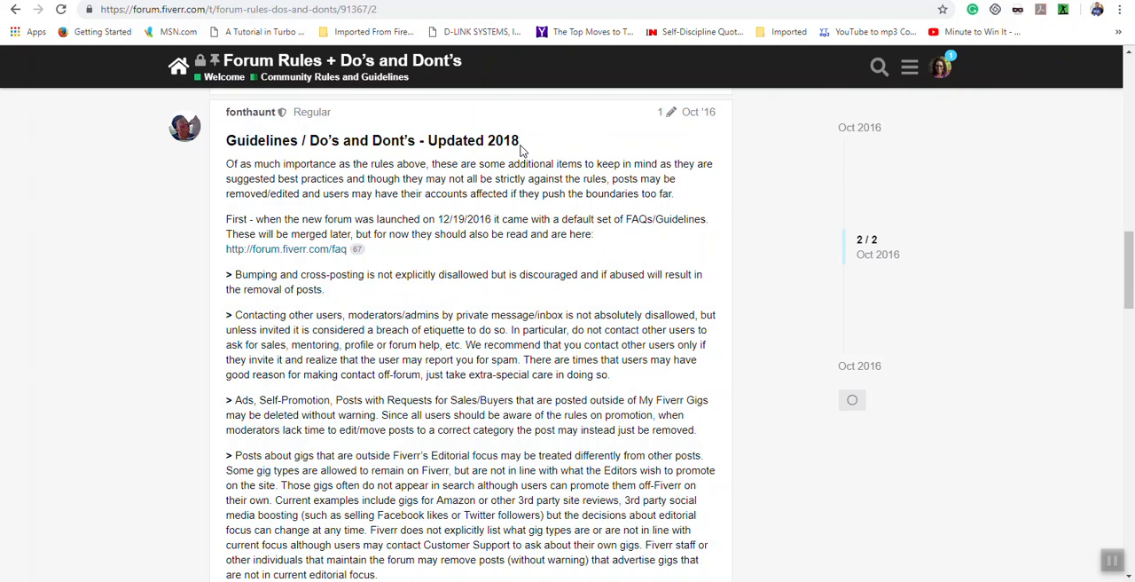
scroll("down", 3)
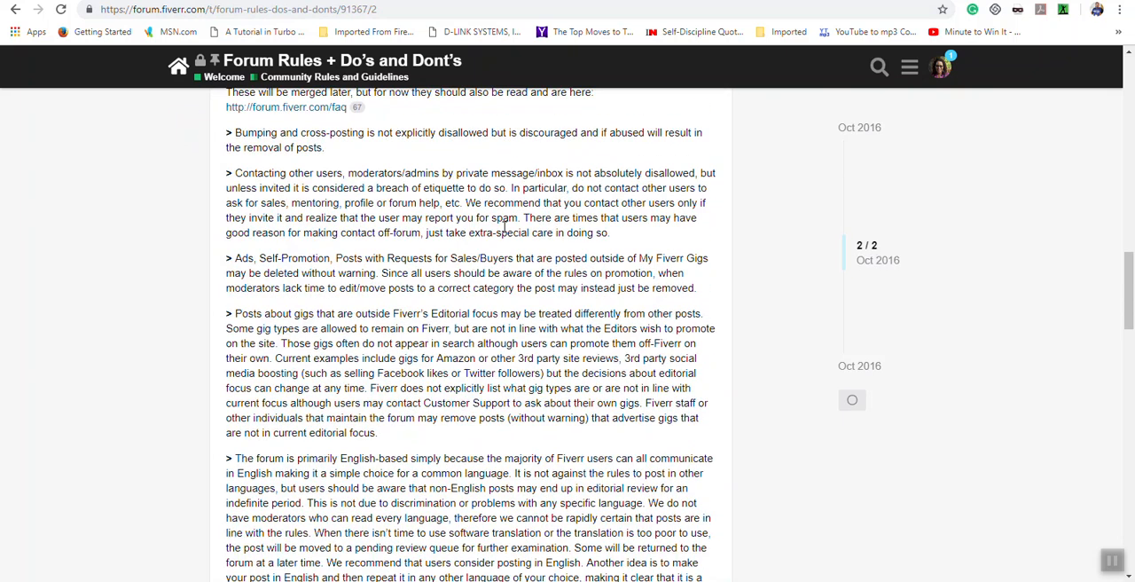
scroll("down", 3)
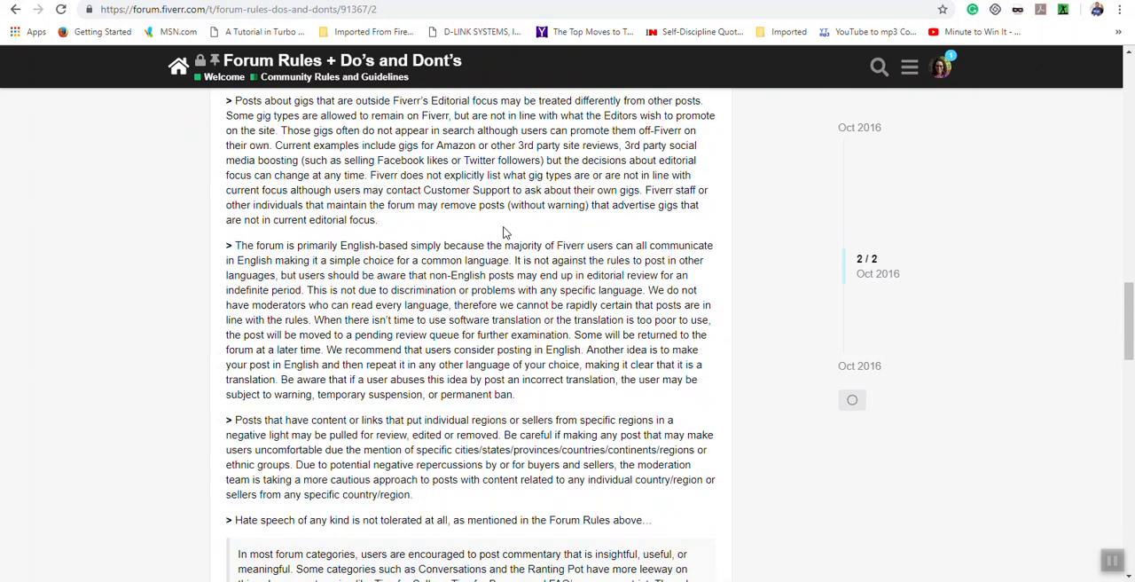
scroll("down", 3)
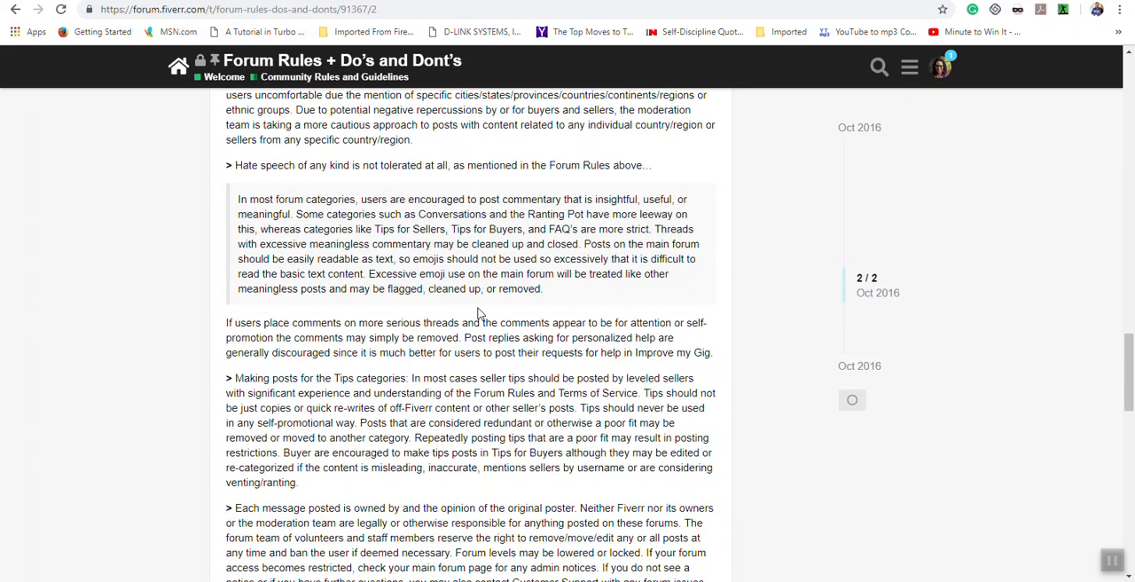
scroll("down", 3)
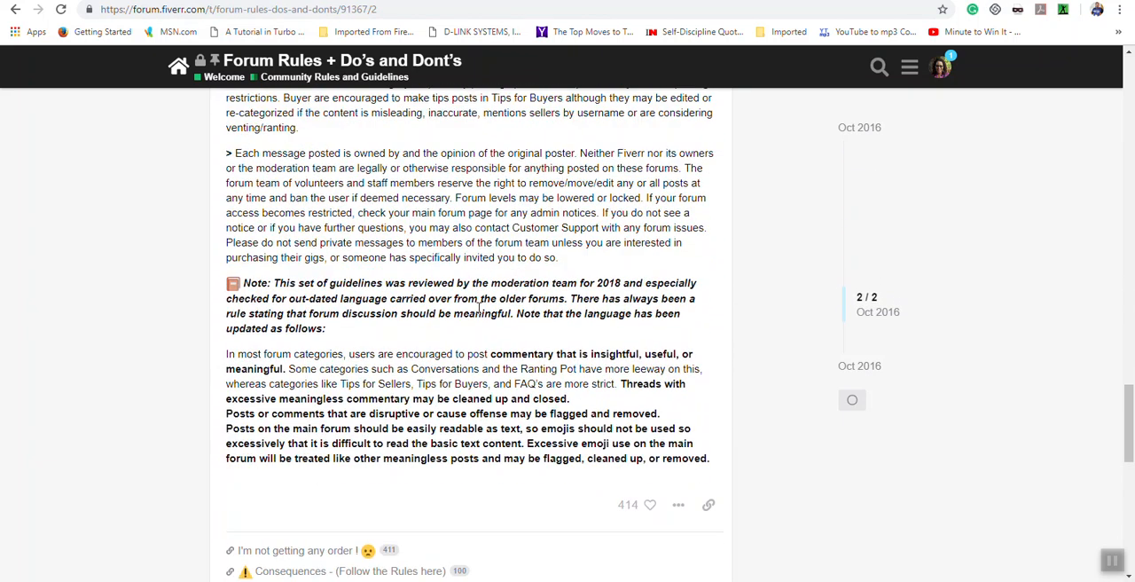
scroll("up", 3)
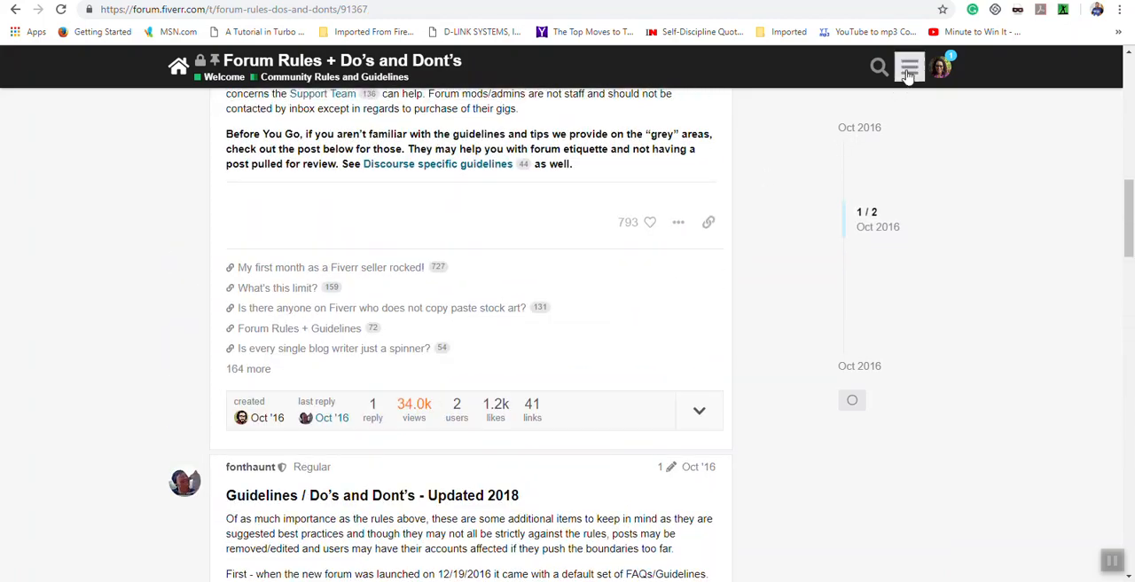
left_click(908, 68)
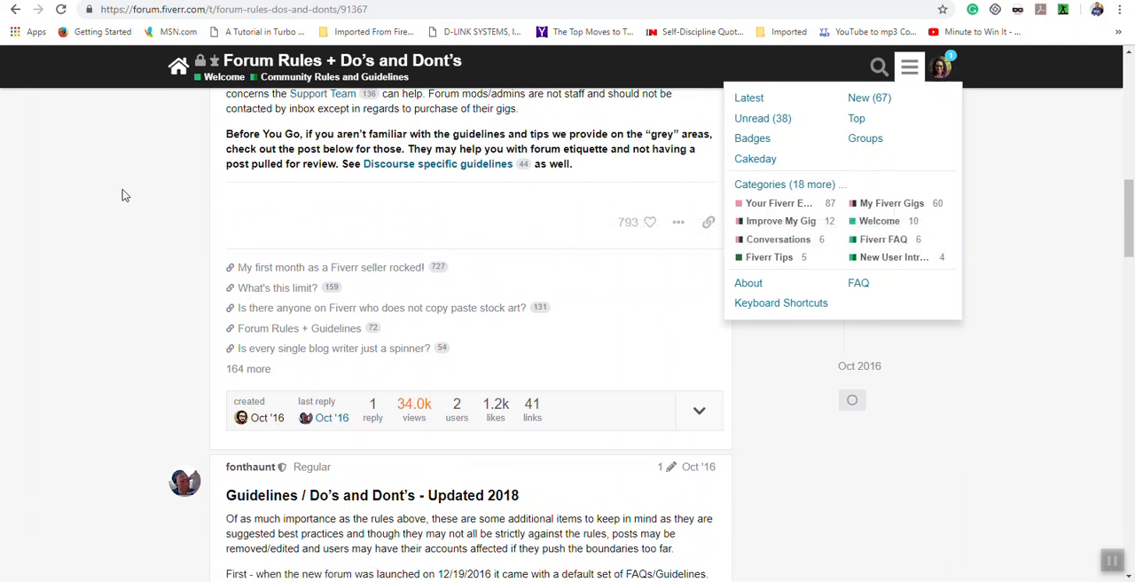
mouse_move(145, 190)
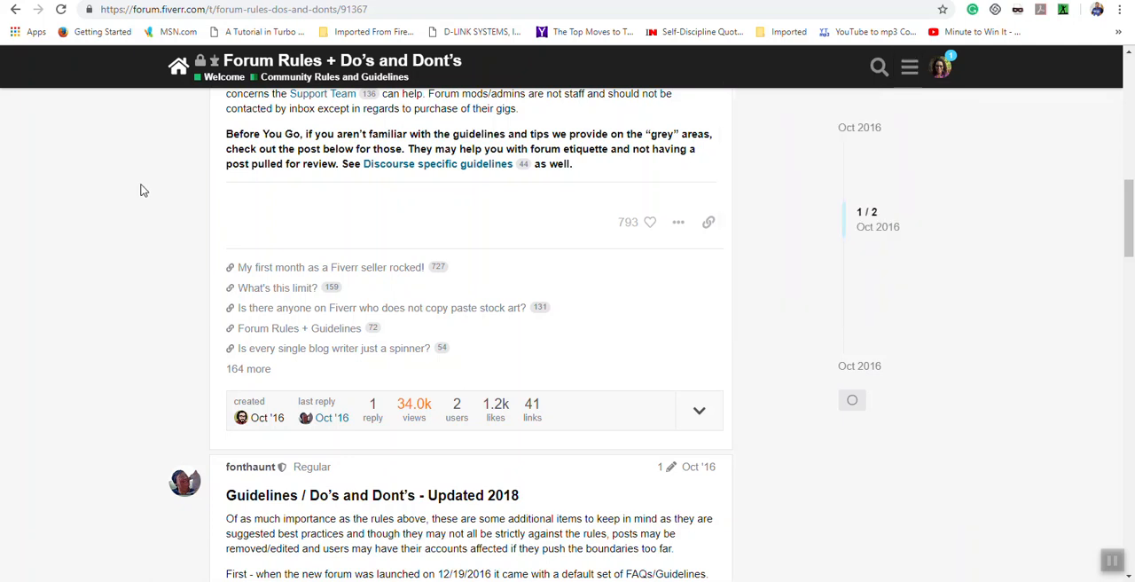
scroll("up", 3)
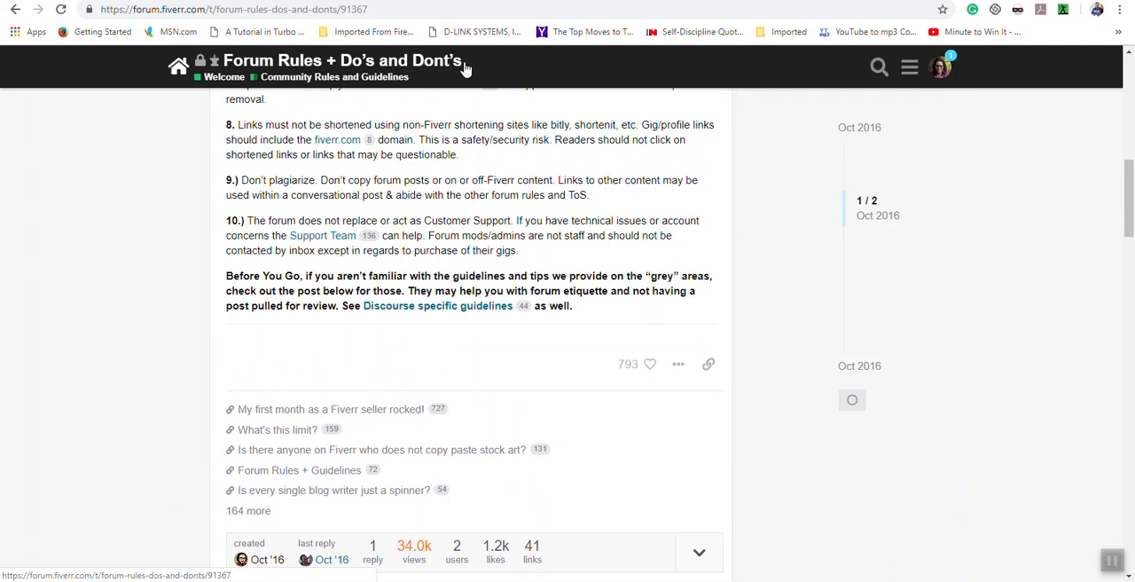
mouse_move(149, 242)
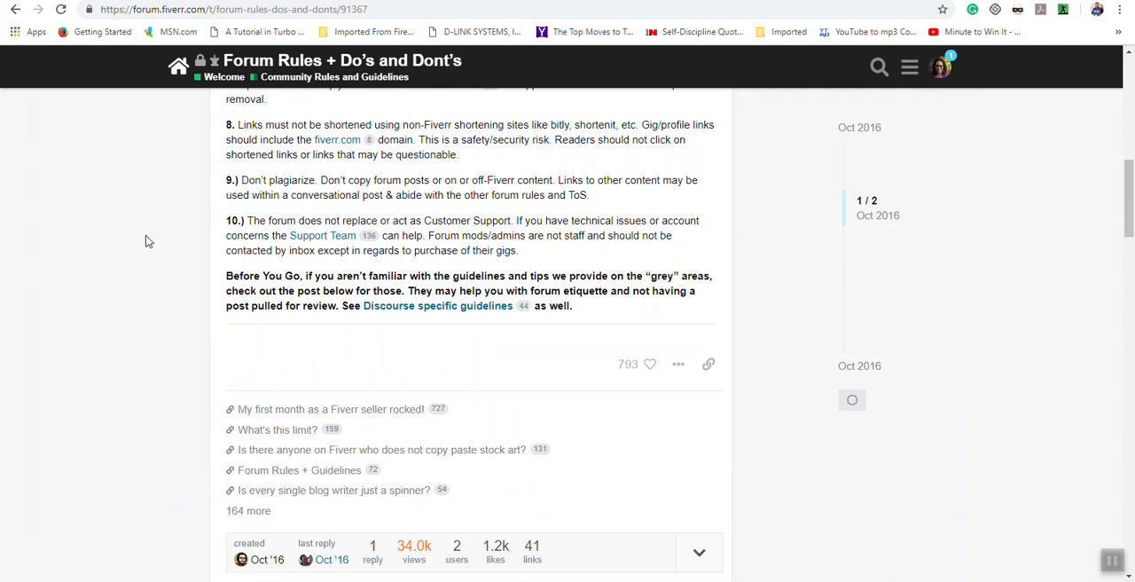